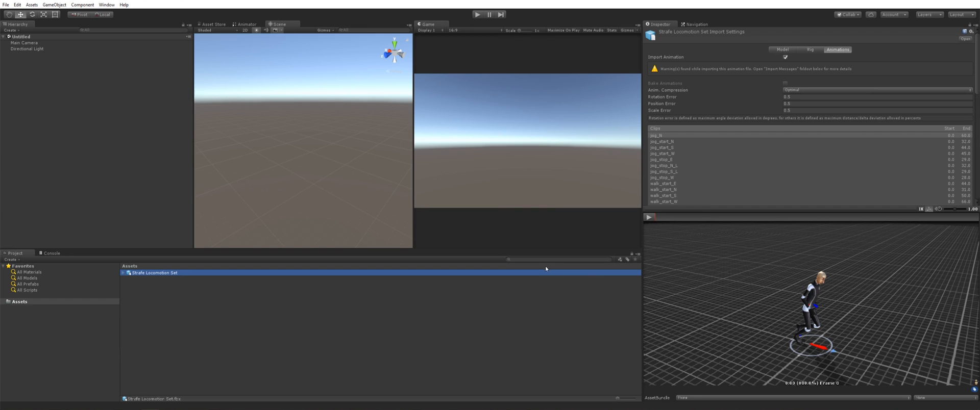
mouse_move(529, 287)
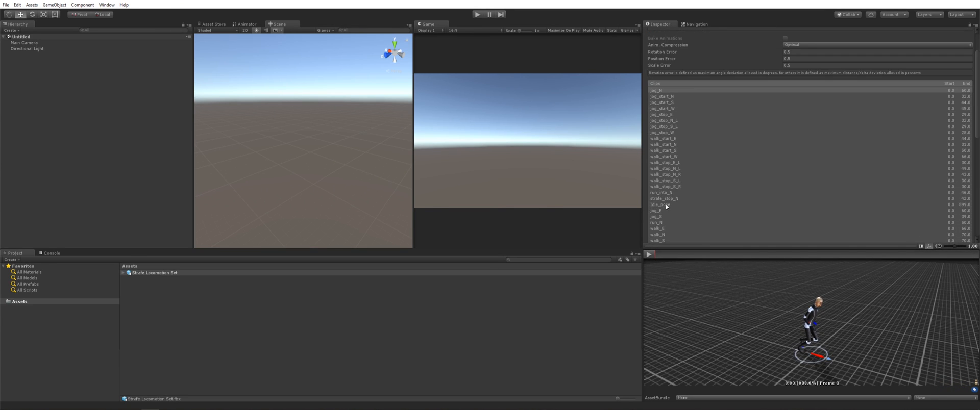
mouse_move(165, 286)
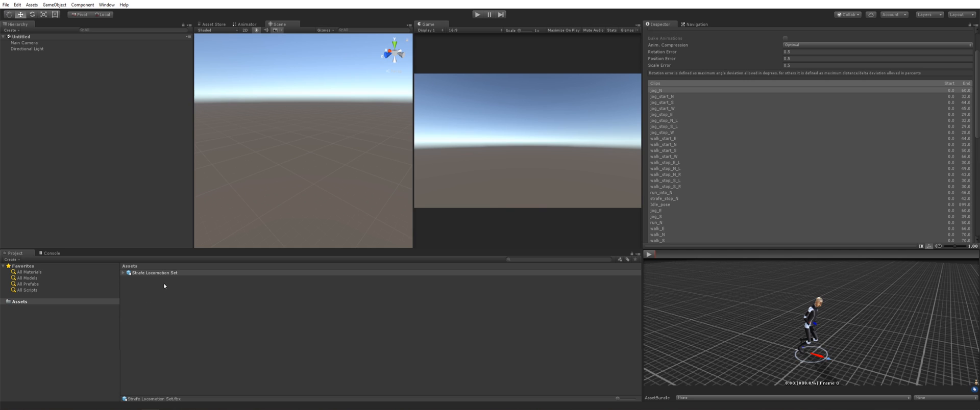
mouse_move(673, 213)
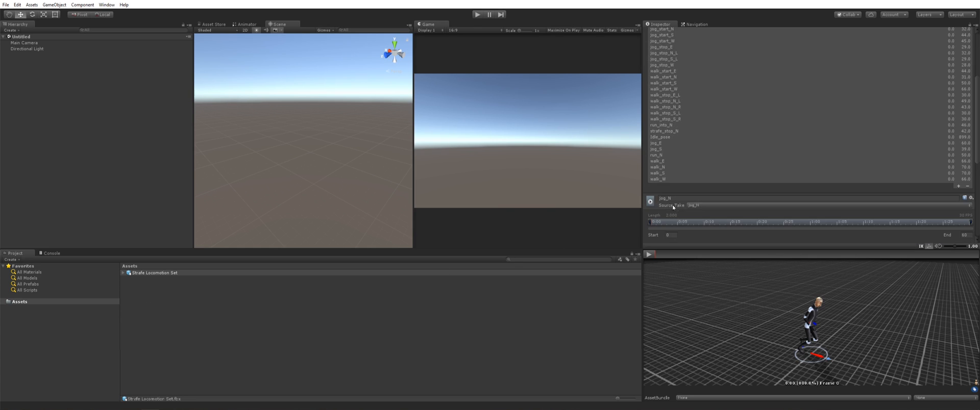
Step: Preview the walk_N, walk_S and walk_W clips of the strafe locomotion FBX in Unity
left_click(656, 172)
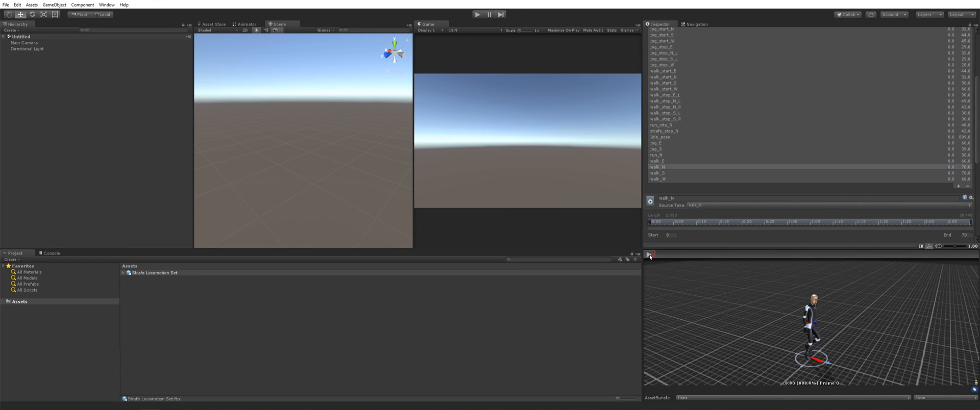
left_click(662, 179)
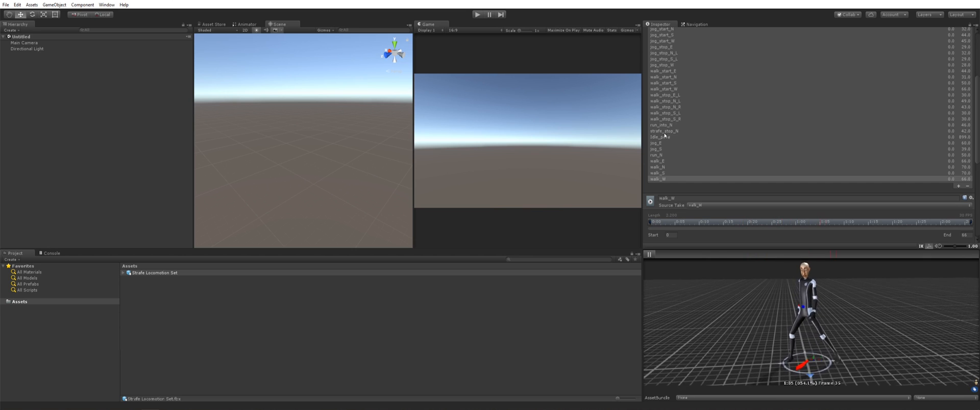
left_click(655, 172)
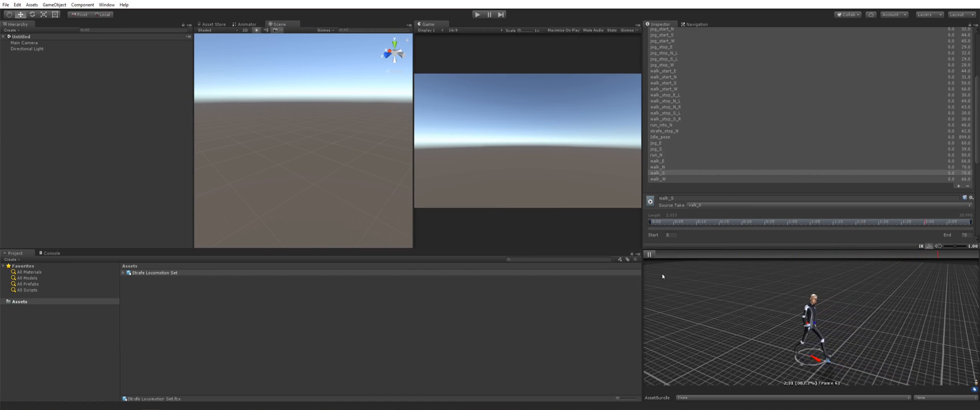
left_click(657, 179)
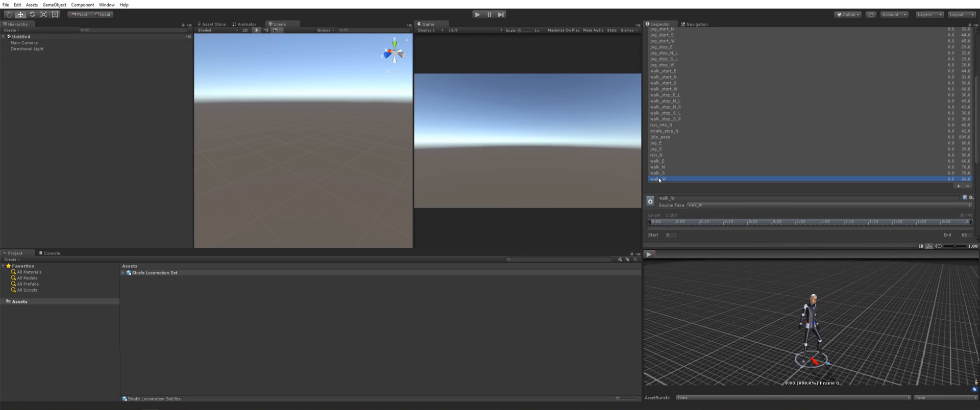
Step: Switch to MotionBuilder and make another walk take current from the Transport Controls list
left_click(152, 273)
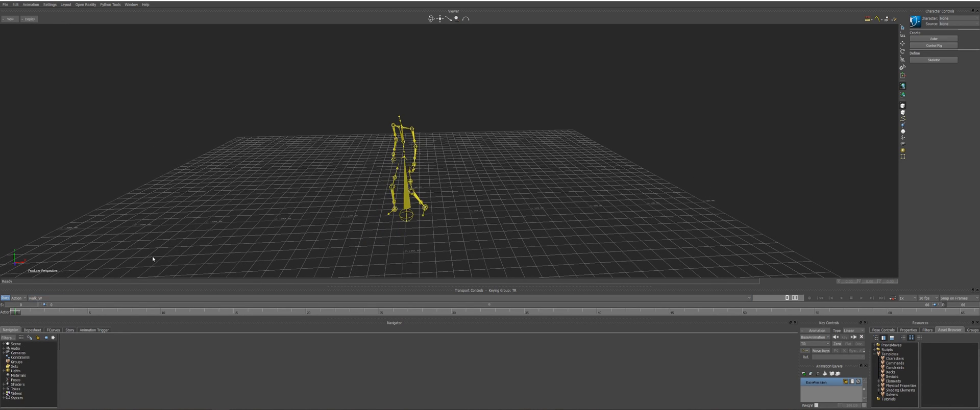
left_click(860, 297)
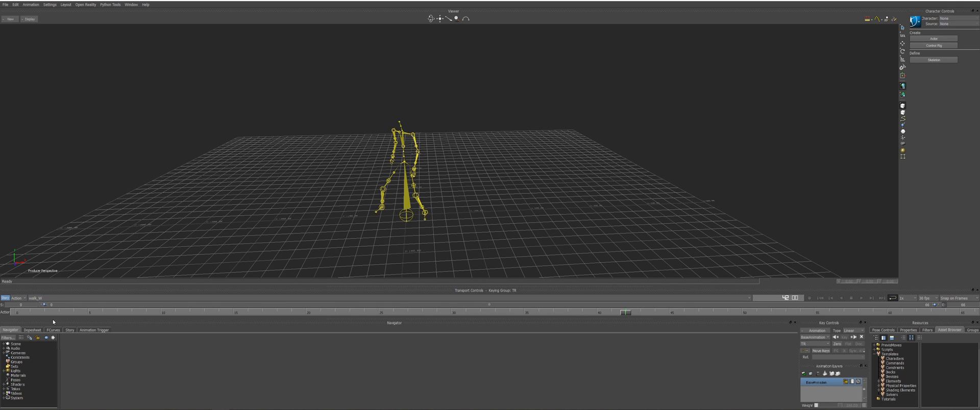
mouse_move(43, 399)
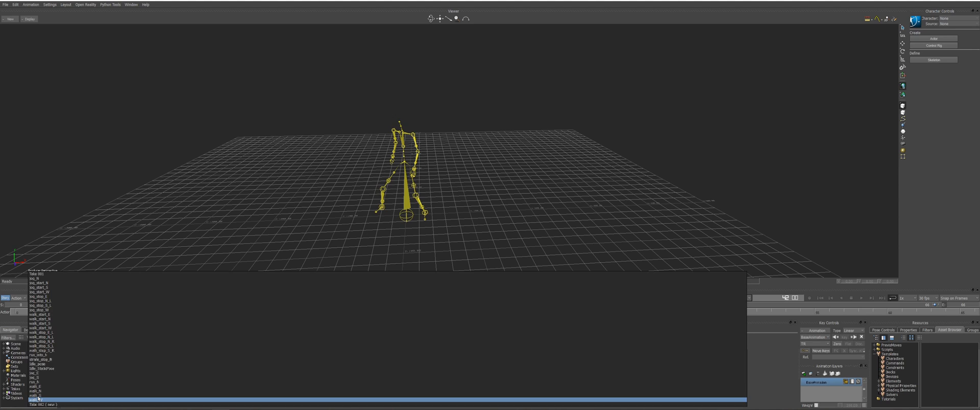
left_click(30, 397)
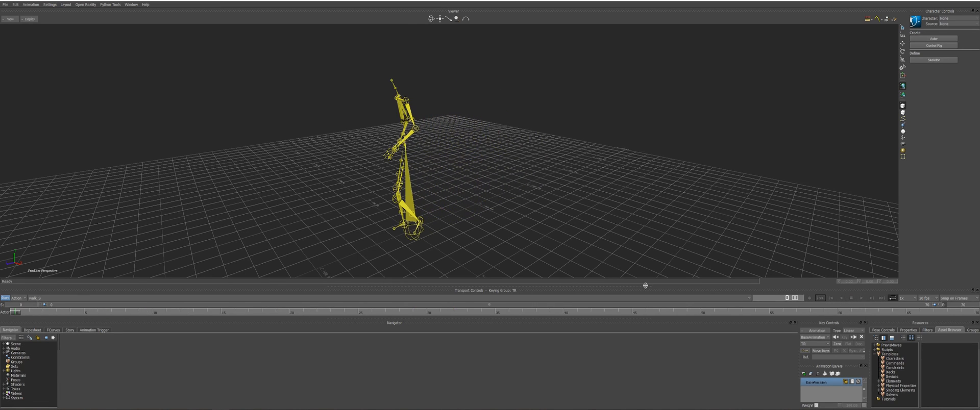
Step: Select the Root and add an animation layer renamed to Root Motion on the walk_W take
left_click(38, 298)
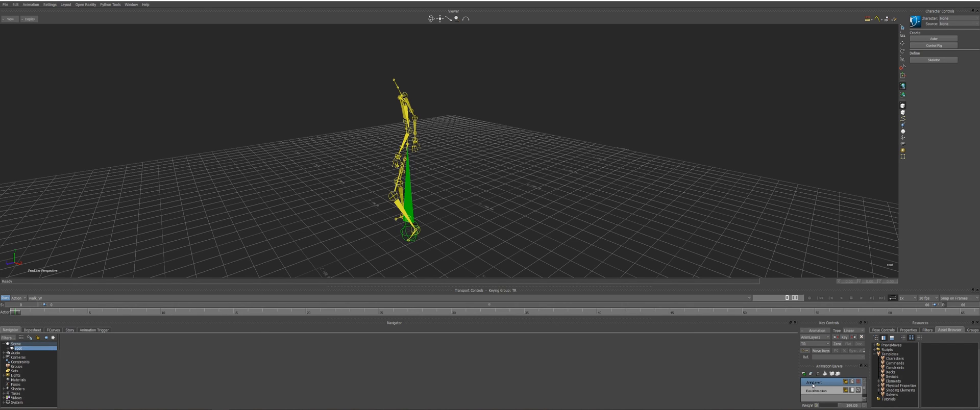
right_click(812, 385)
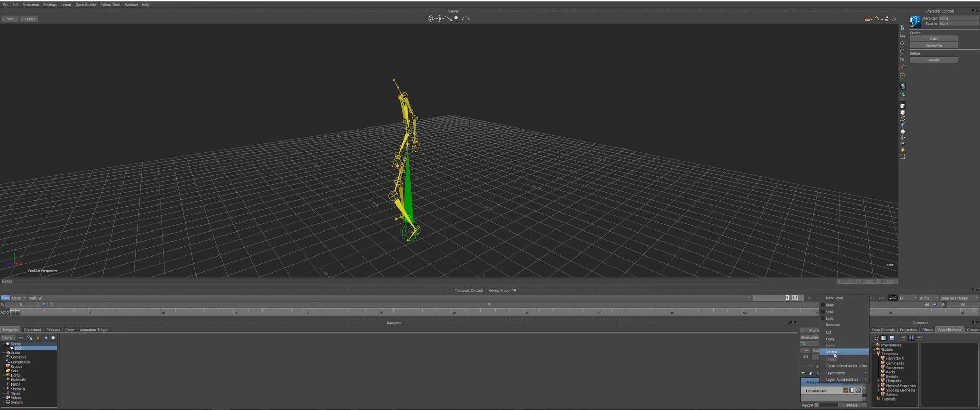
left_click(829, 352)
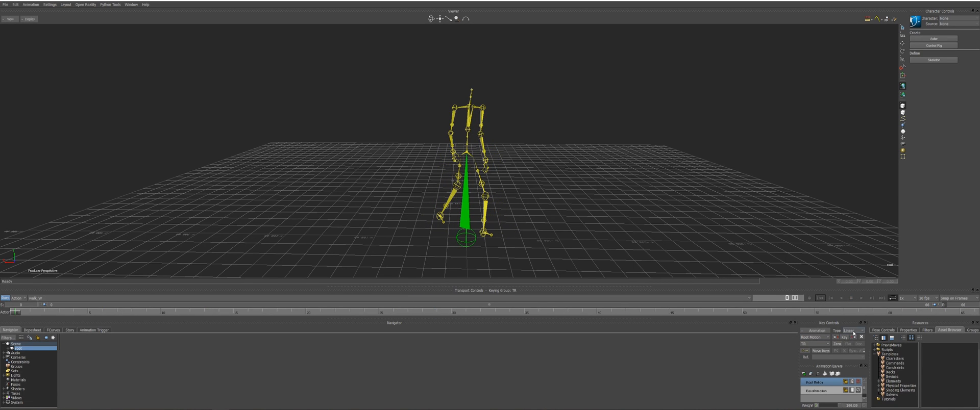
Step: Translate the Root sideways along the strafe direction and key it on the Root Motion layer
left_click(850, 331)
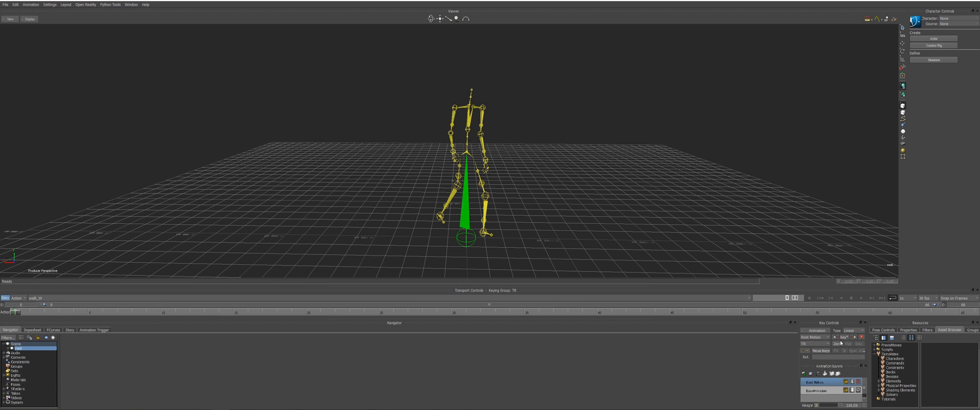
mouse_move(102, 343)
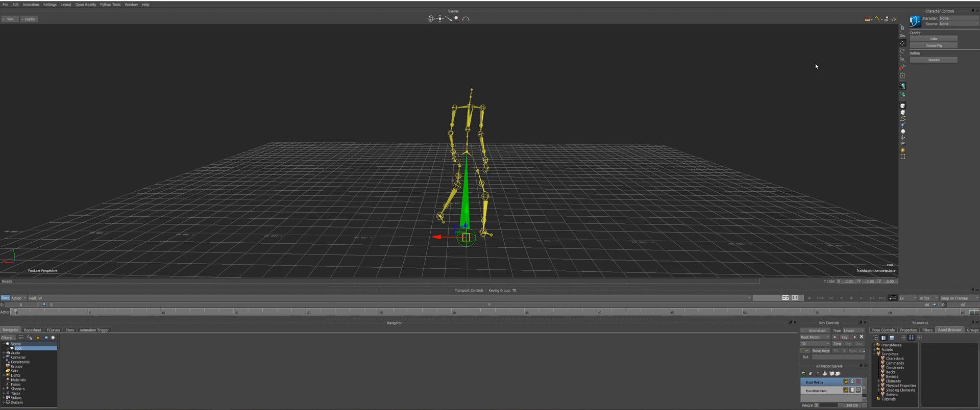
left_click_drag(439, 238, 238, 232)
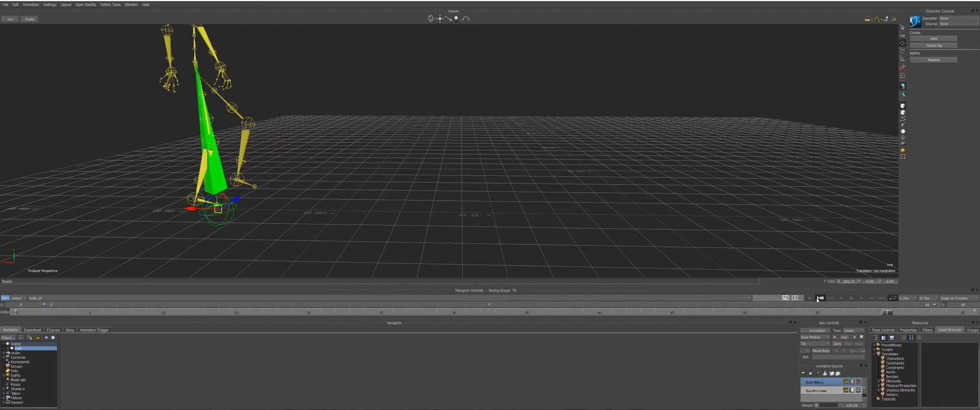
left_click(820, 297)
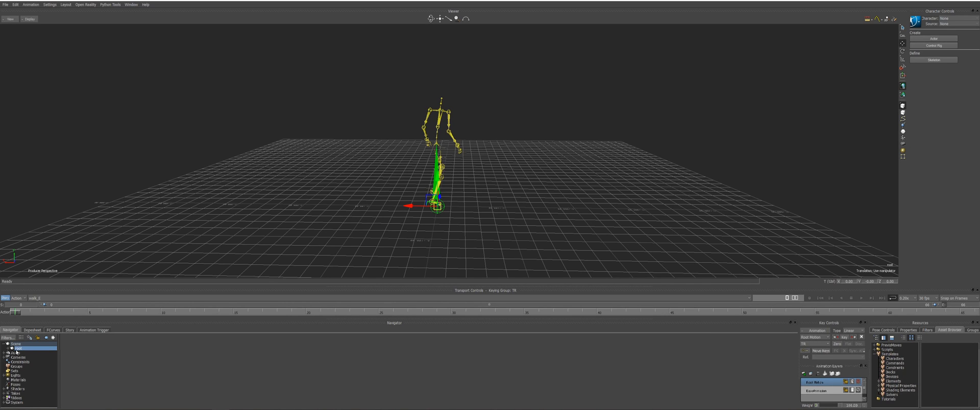
mouse_move(907, 314)
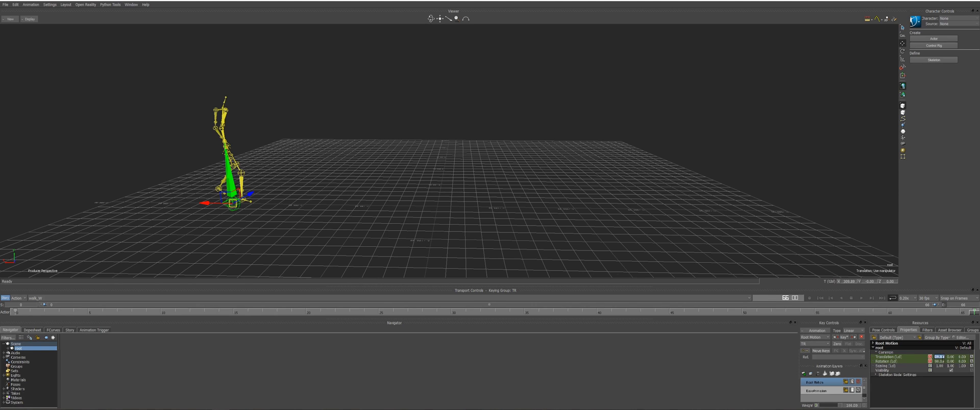
mouse_move(819, 306)
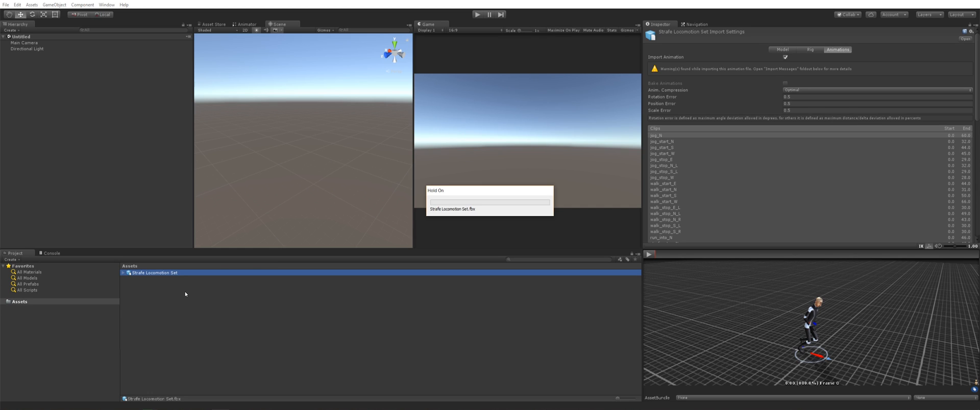
mouse_move(461, 204)
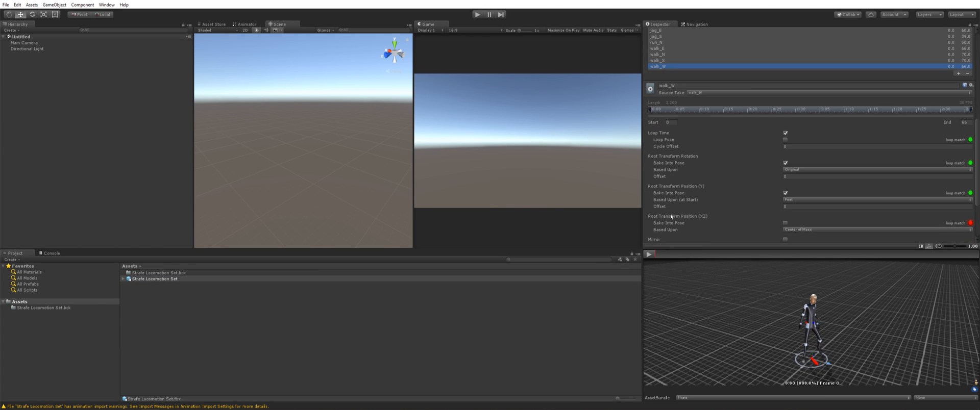
left_click(649, 254)
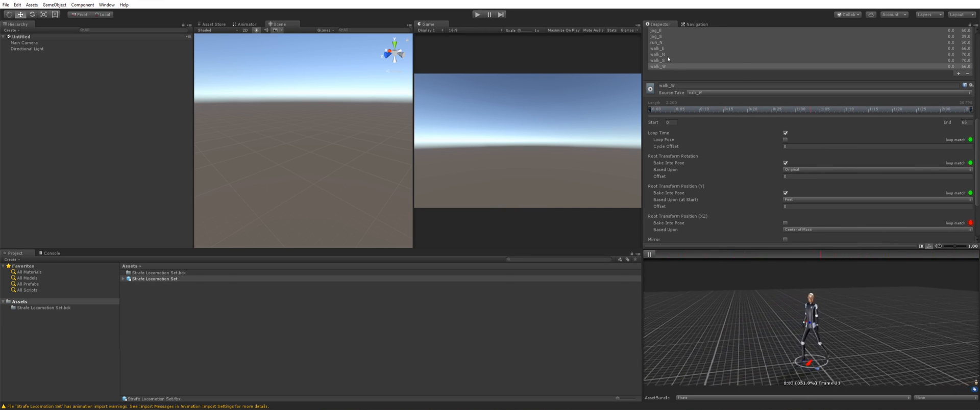
left_click(658, 48)
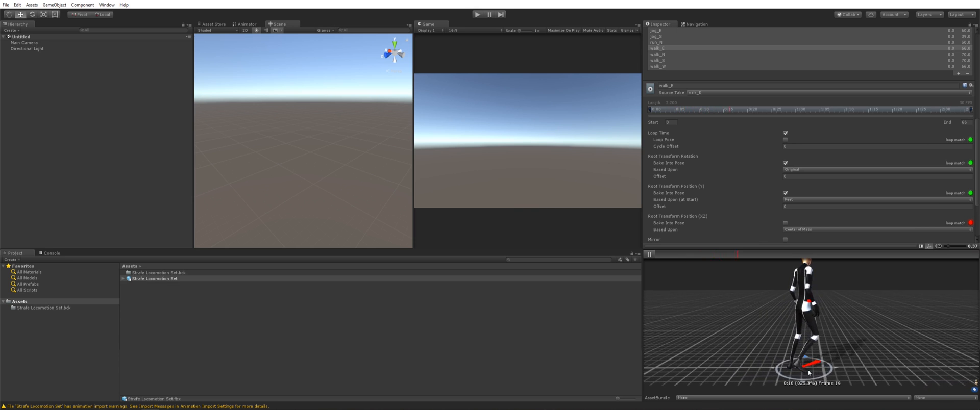
left_click(659, 58)
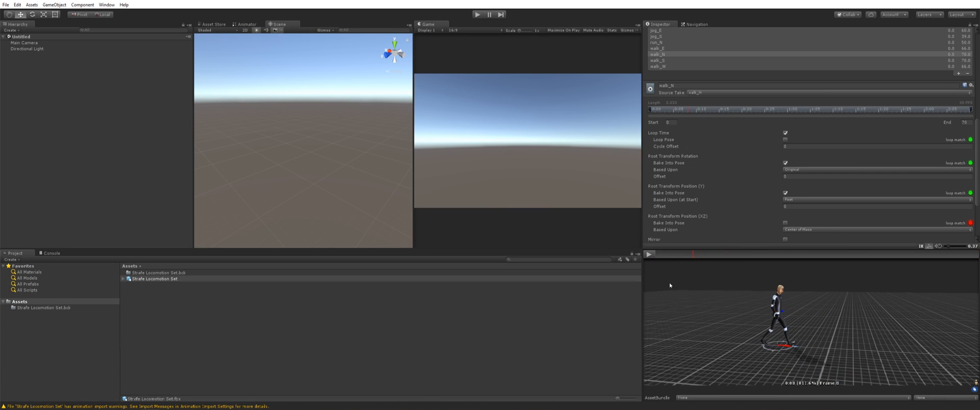
left_click_drag(943, 246, 959, 246)
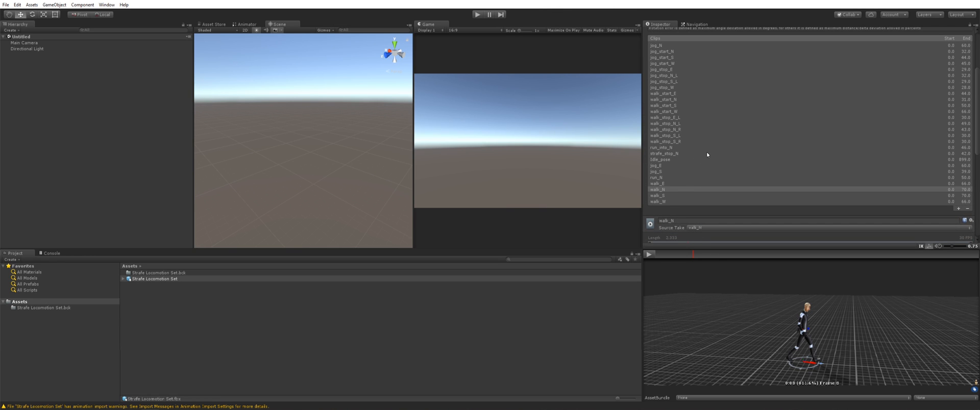
mouse_move(664, 176)
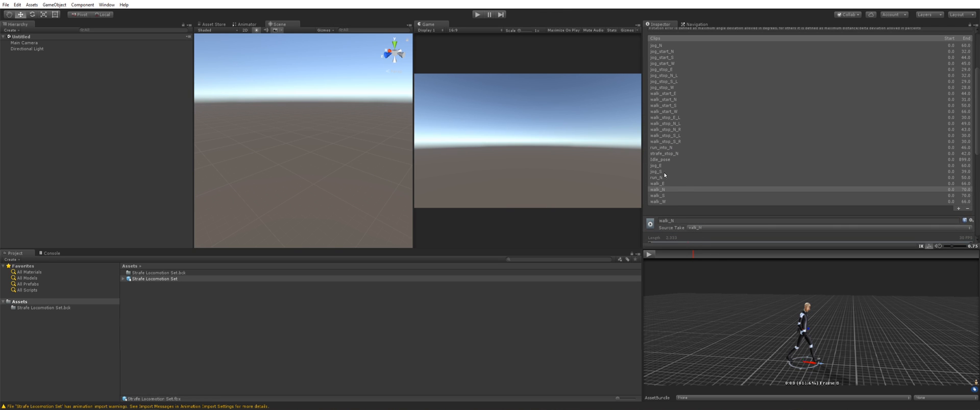
left_click(658, 172)
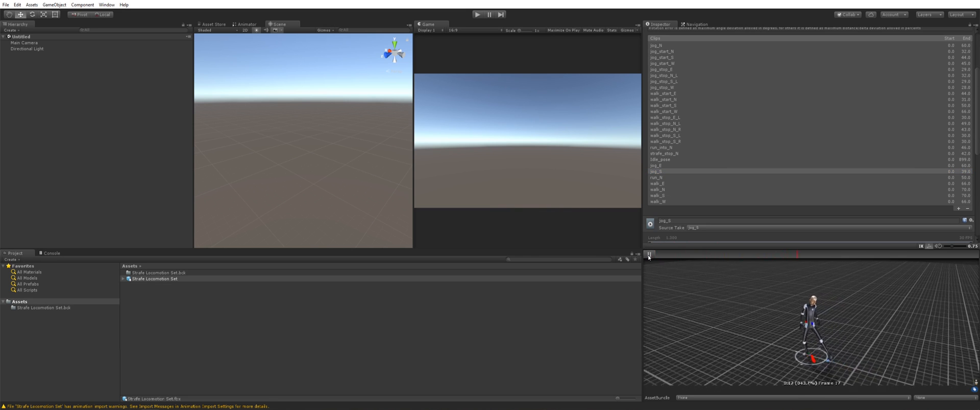
left_click(666, 165)
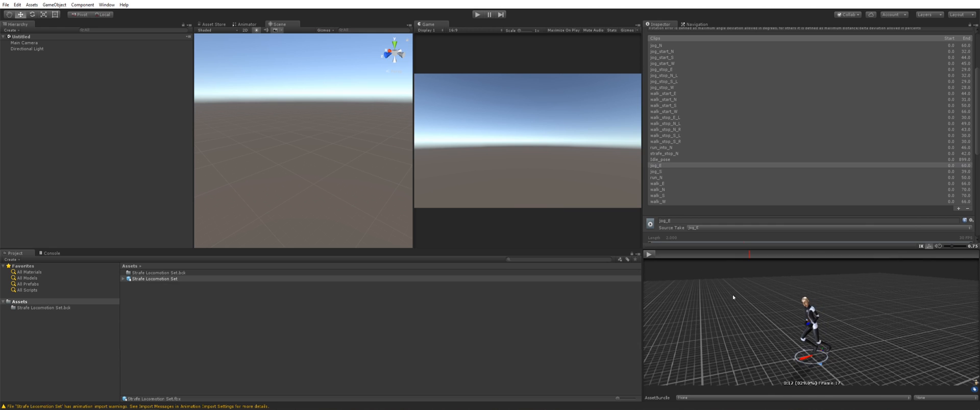
left_click(660, 159)
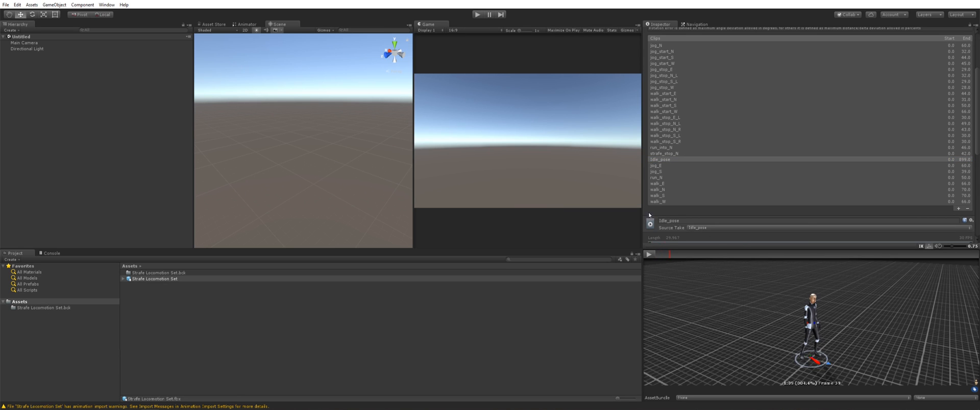
left_click(663, 148)
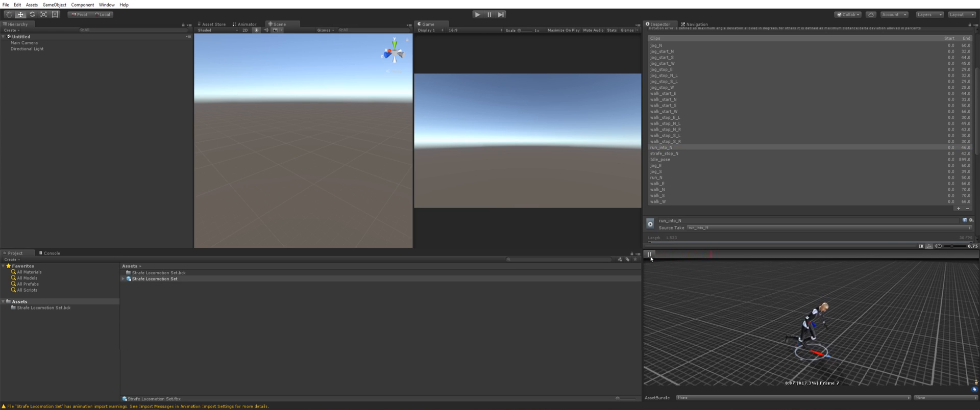
left_click(649, 254)
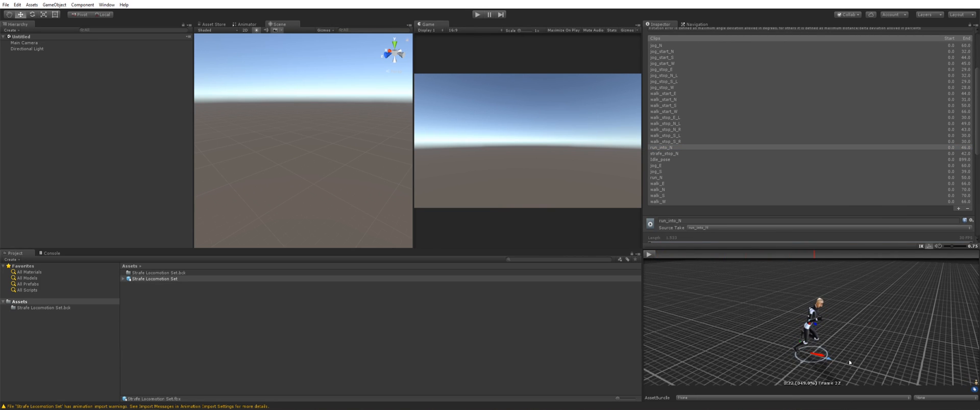
mouse_move(677, 265)
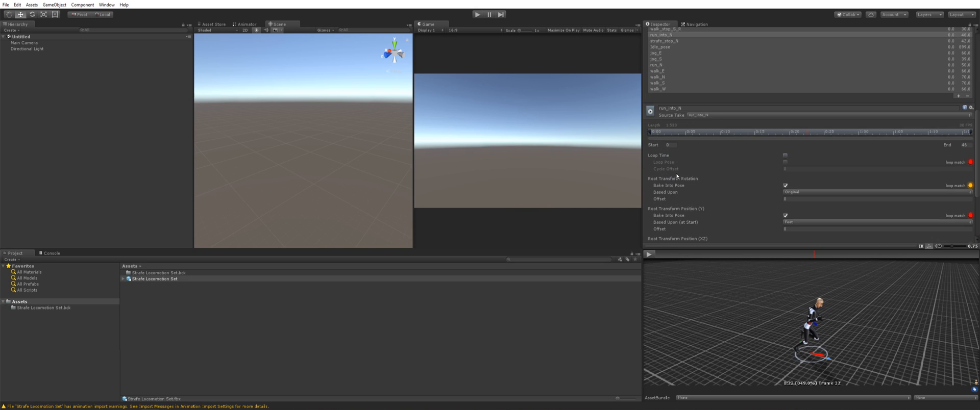
scroll("down", 3)
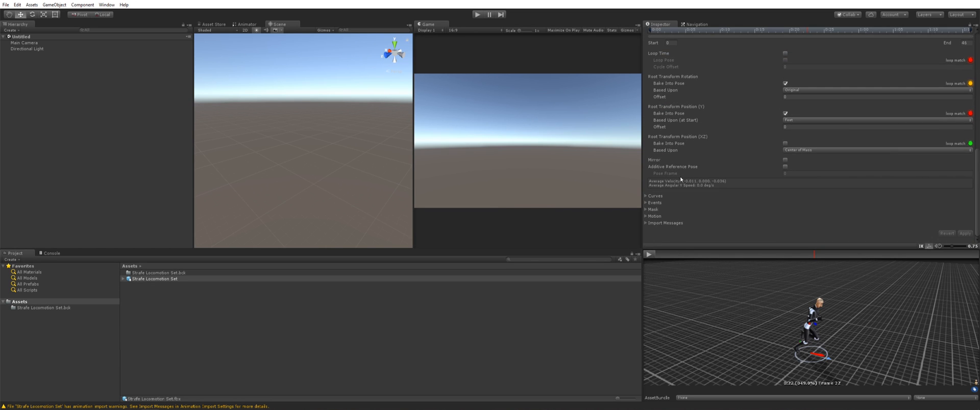
mouse_move(681, 177)
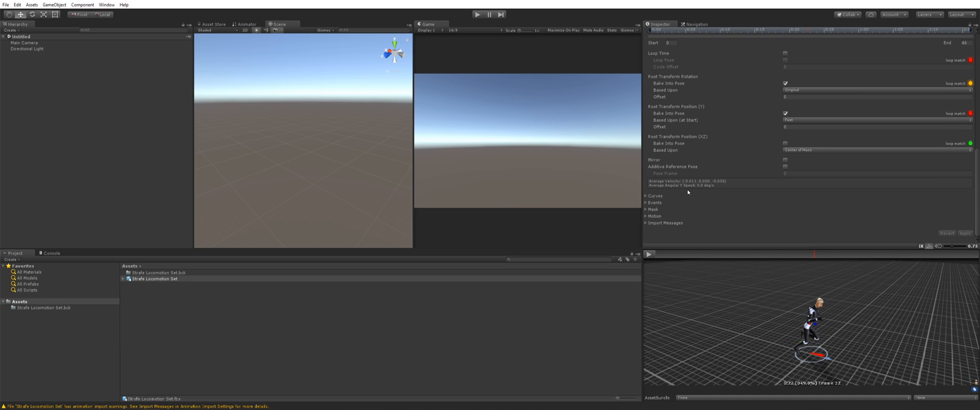
mouse_move(705, 187)
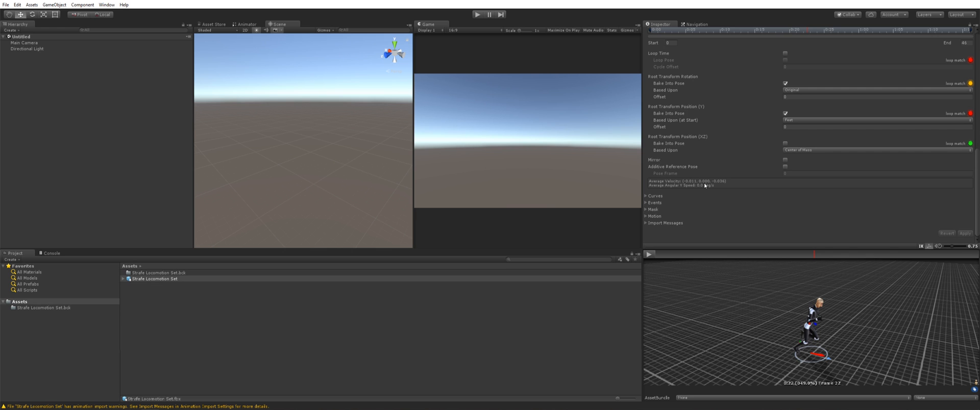
mouse_move(645, 237)
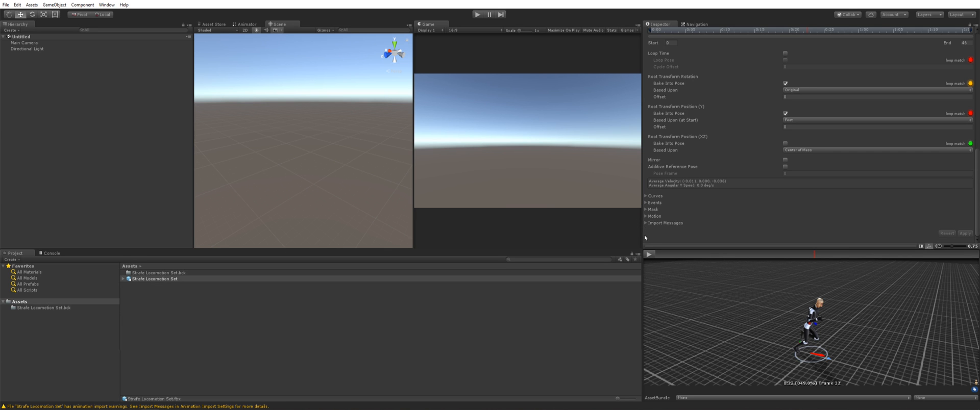